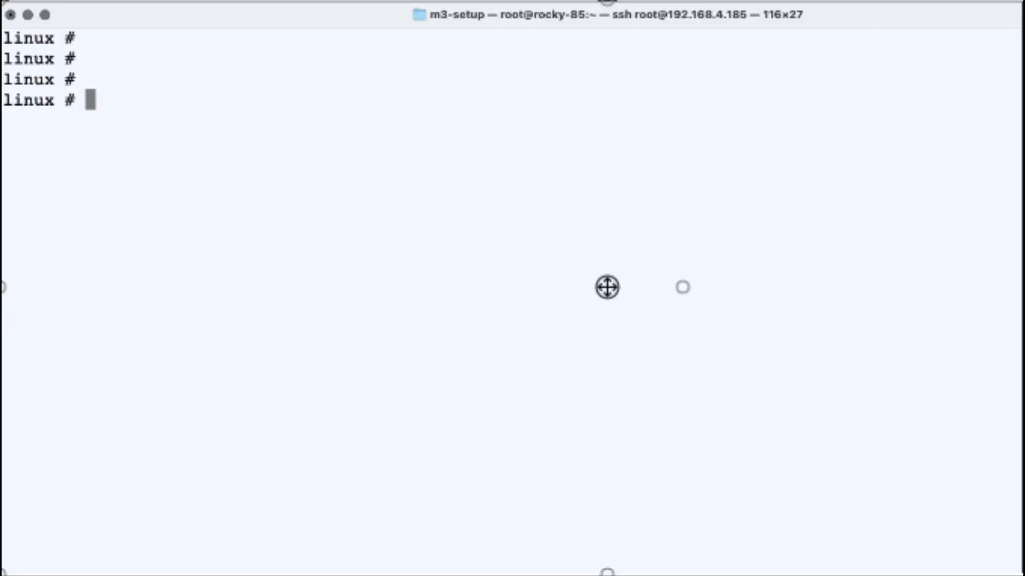
List installed packages matching selinux via rpm -qa | grep selinux, then try running semanage.
text(rp)
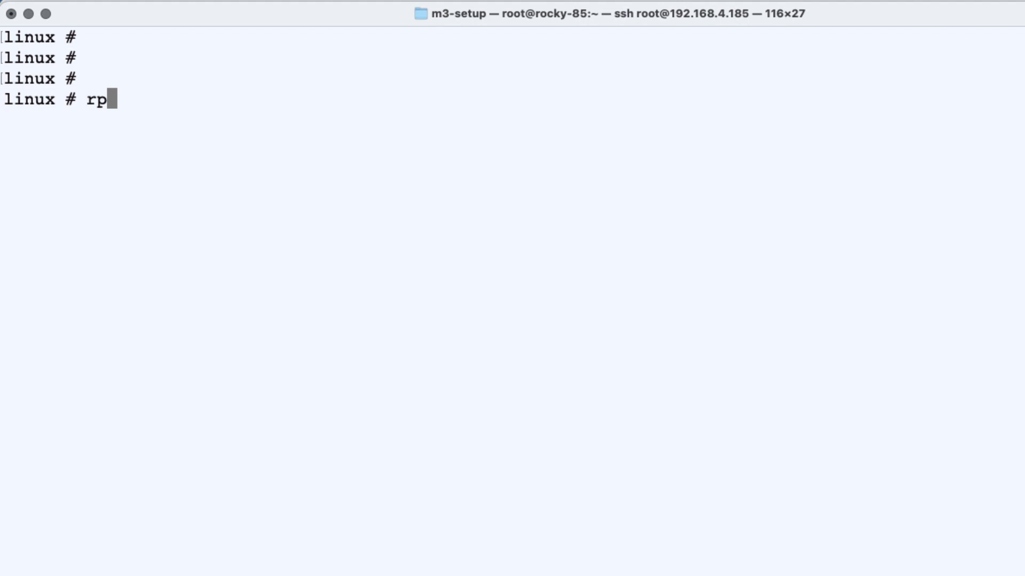
text(m -q)
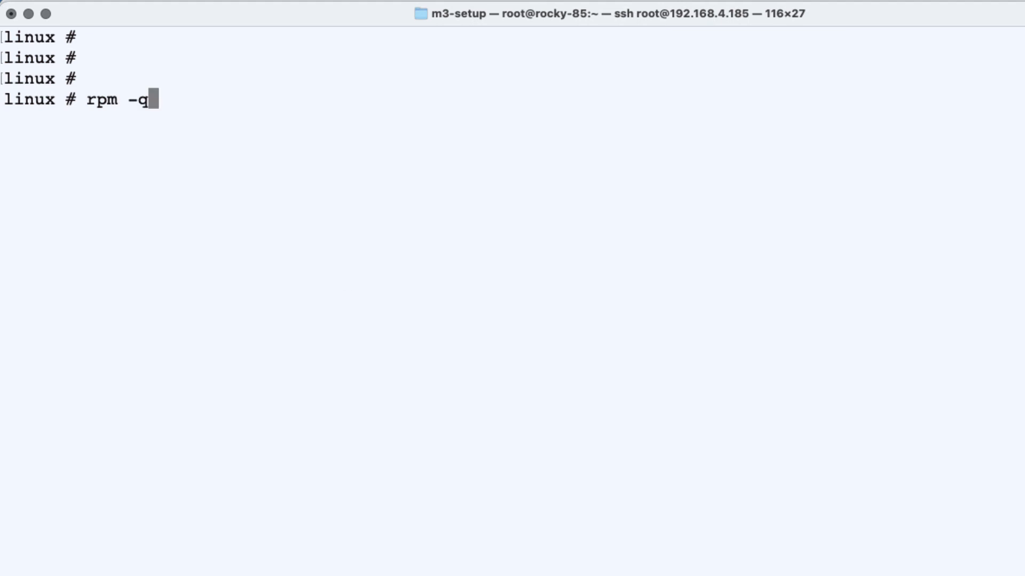
text(a | grep selinux)
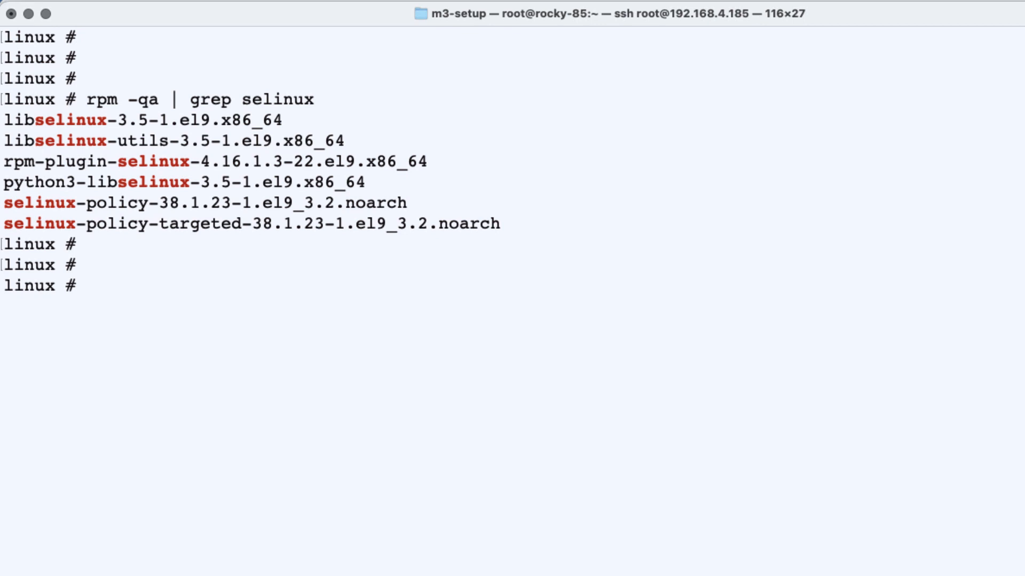
text(semanage)
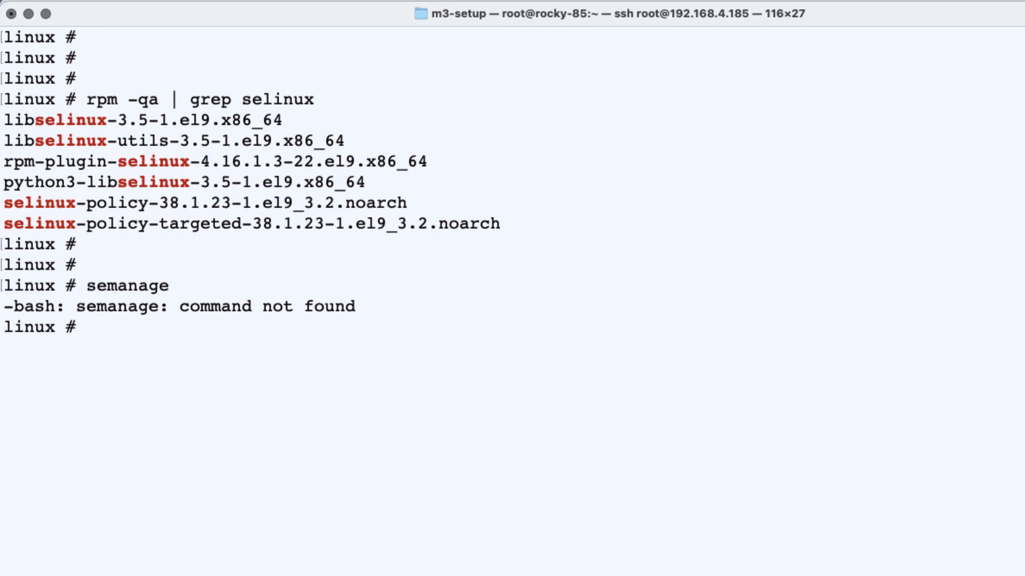
Run sealert to confirm it is missing, then query yum whatprovides for sealert and semanage.
text(sealert)
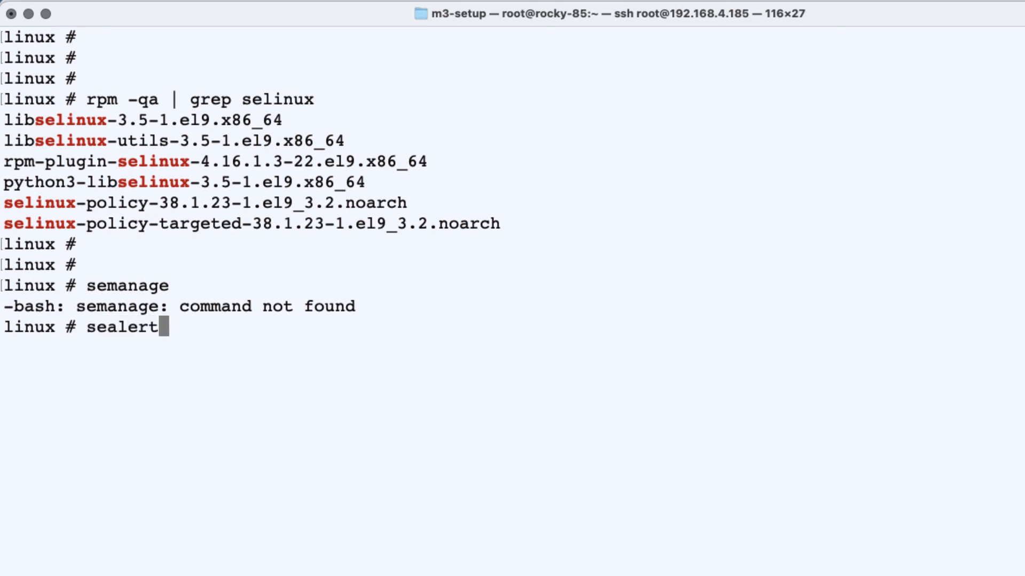
key(Return)
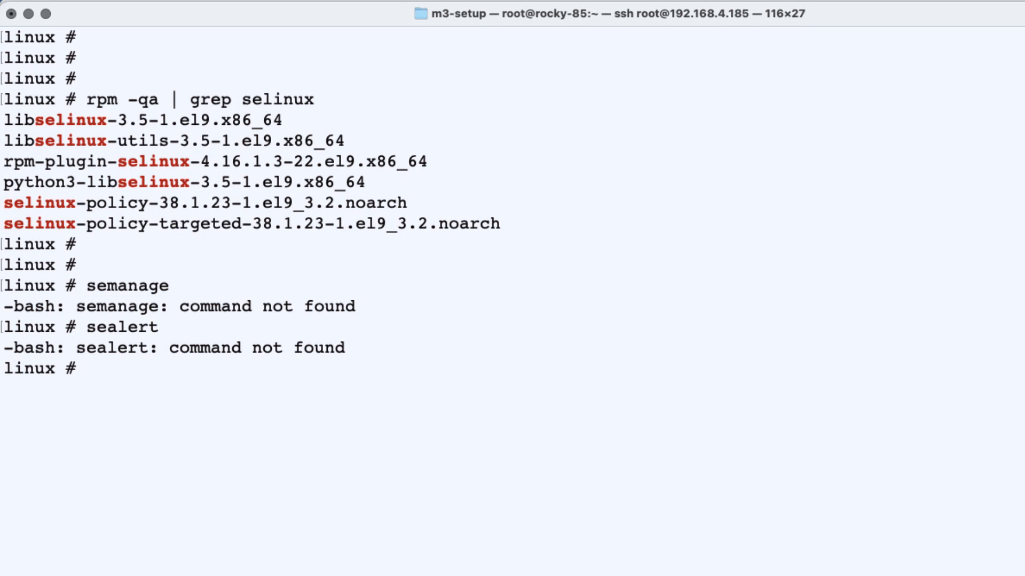
text(yum wh)
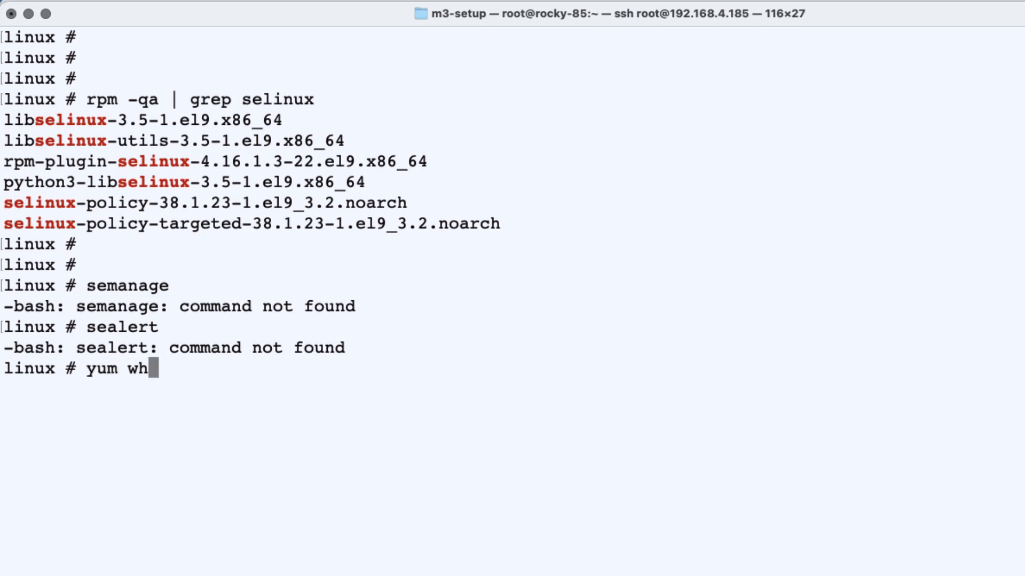
text(atprovides sealert)
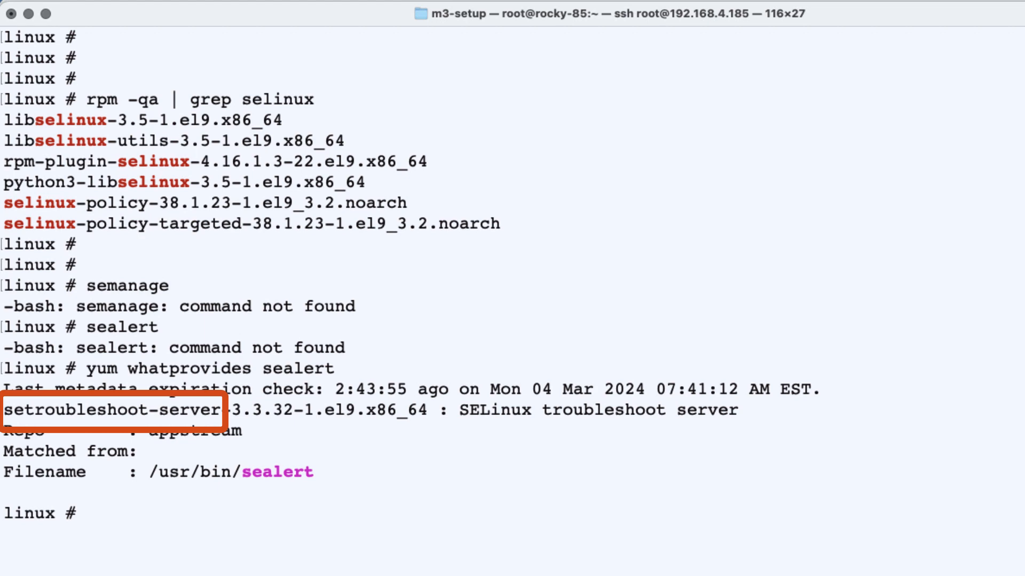
text(yum whatprovides sem)
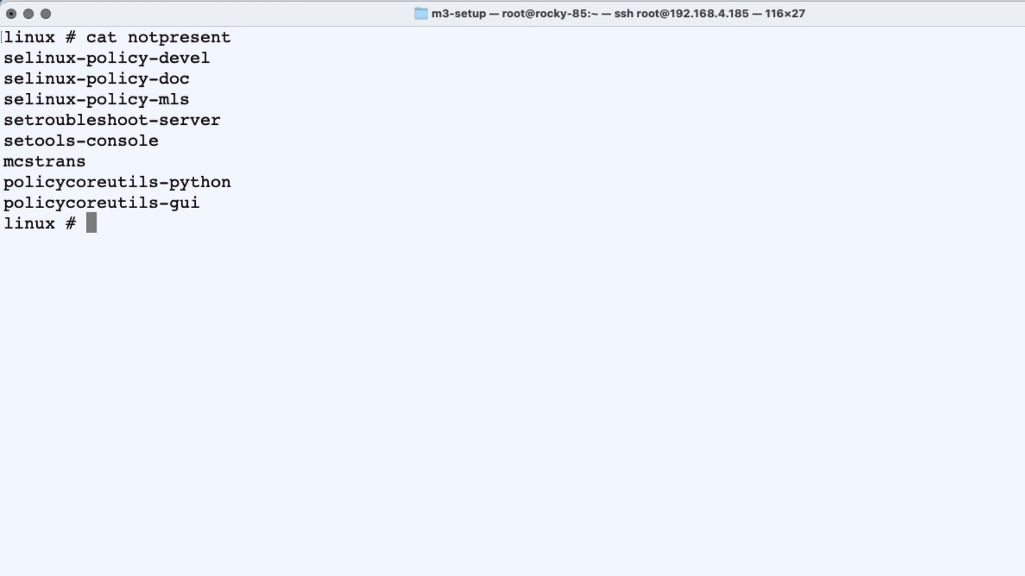
Start a for loop over each package name in `cat notpresent` to install them.
text(for i)
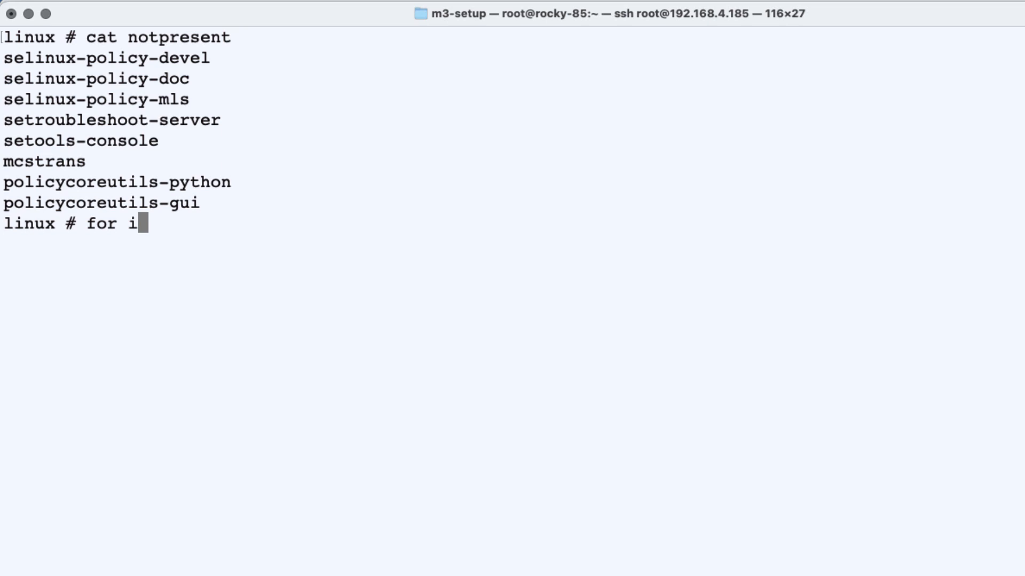
text(in `cat n)
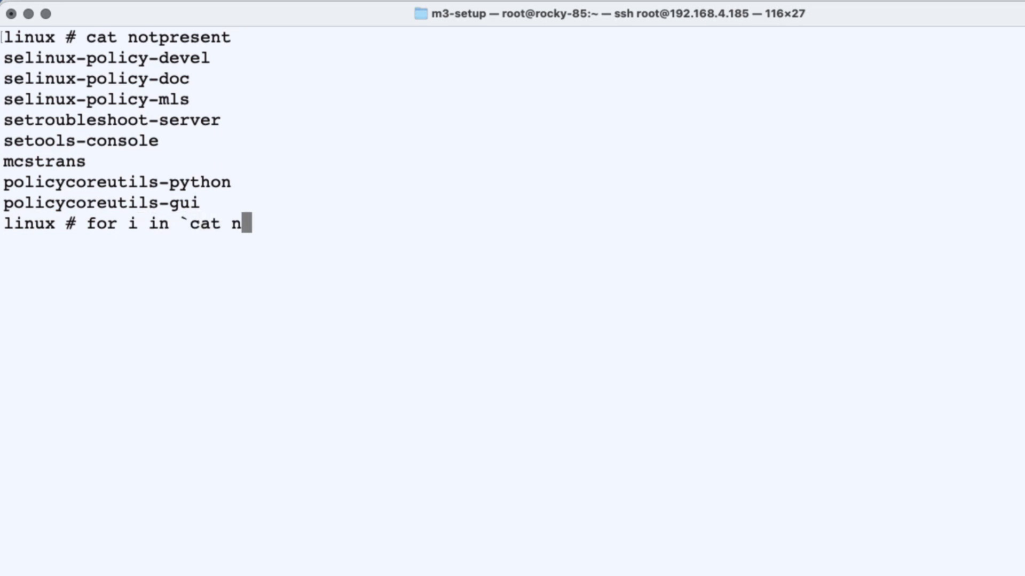
text(otpresent `)
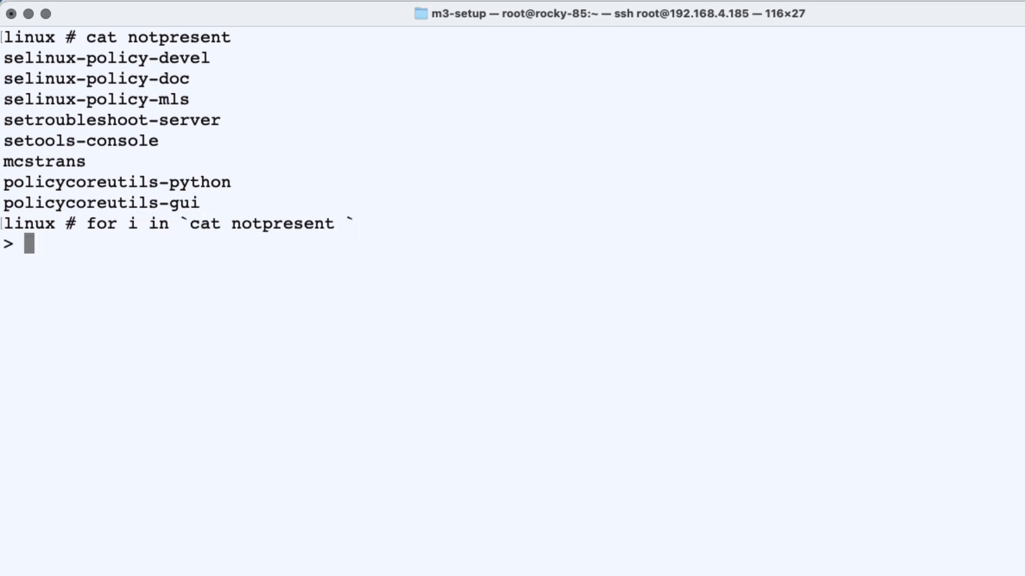
text(do)
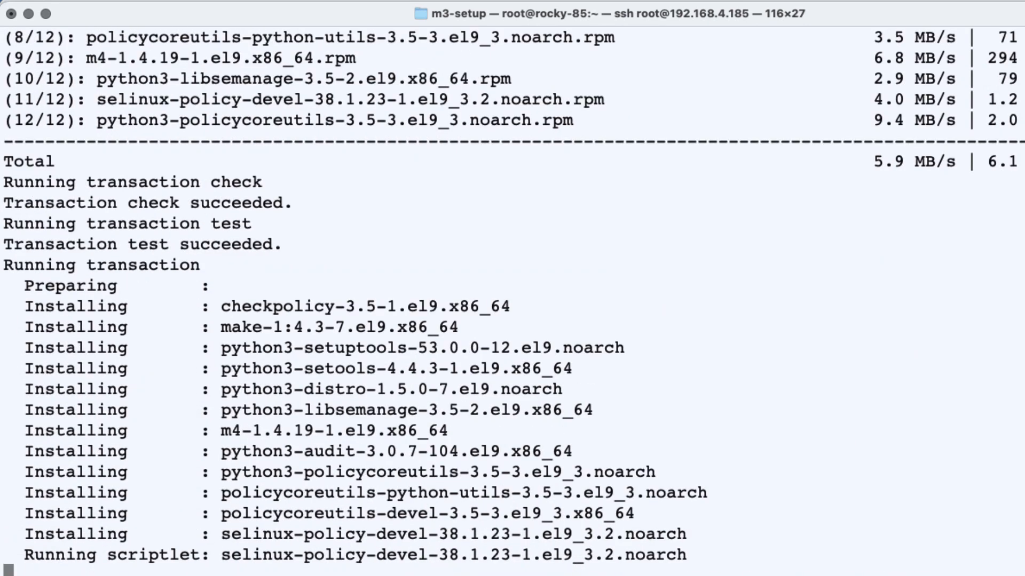
Scroll through the yum transaction output as selinux-policy-devel and its dependencies install.
scroll(down, 3)
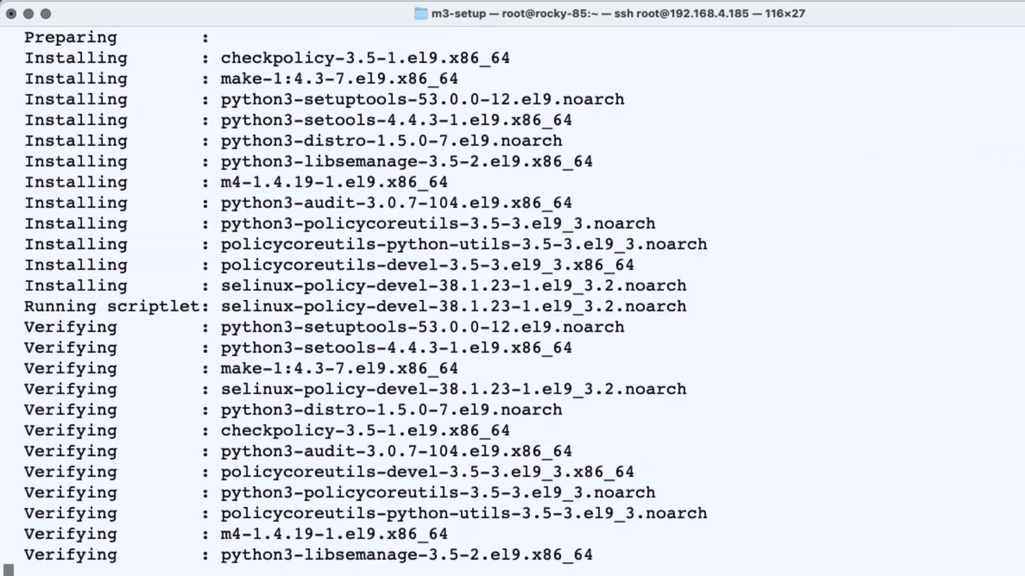